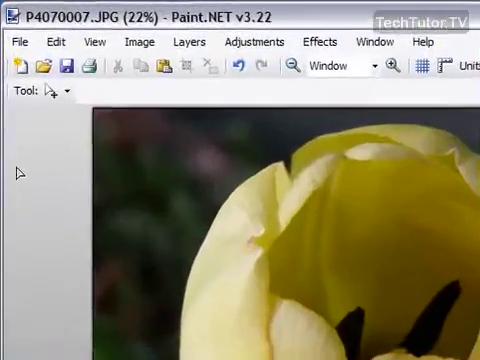
Step: Open the Brightness / Contrast dialog from the Adjustments menu
left_click(252, 41)
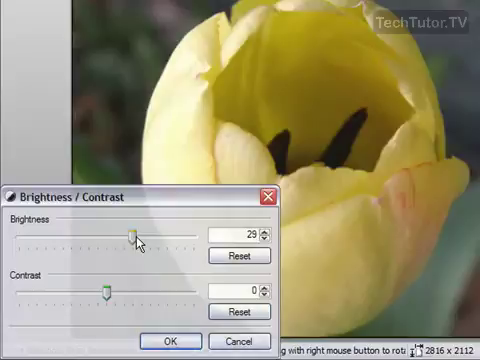
Step: Preview strongly raised brightness, then lower it back toward normal
left_click_drag(134, 229, 148, 229)
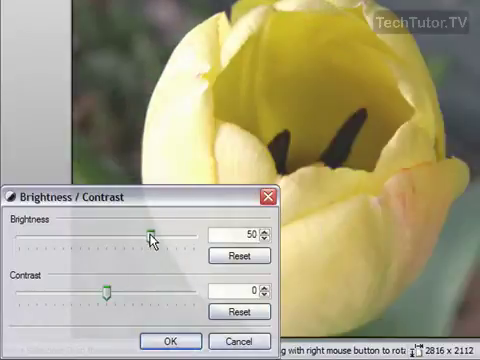
left_click_drag(147, 231, 152, 231)
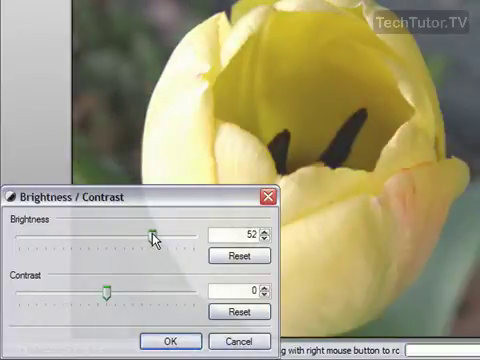
left_click_drag(150, 232, 135, 232)
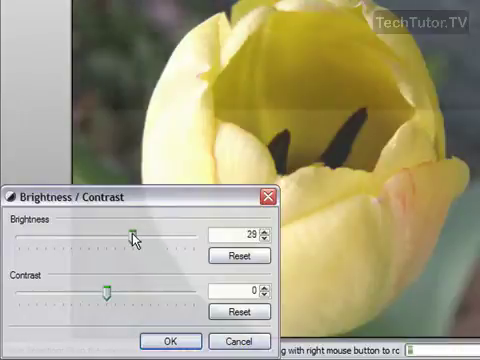
left_click_drag(135, 232, 115, 232)
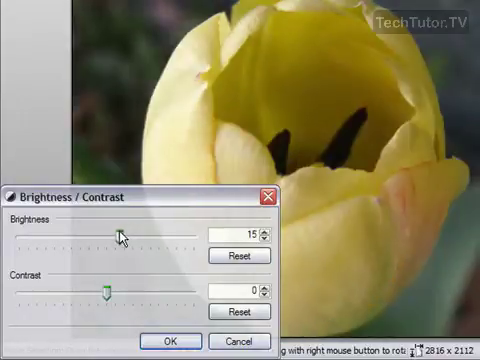
left_click_drag(125, 232, 110, 232)
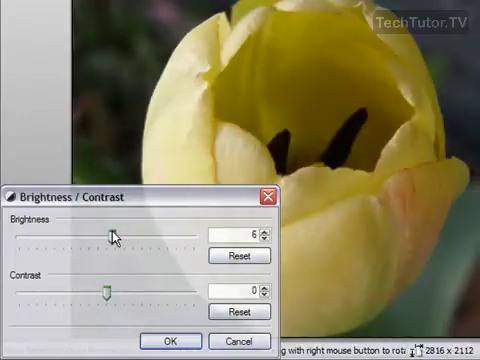
Step: Preview darker brightness, settle brightness at 5, and nudge contrast to 1
left_click_drag(113, 231, 108, 231)
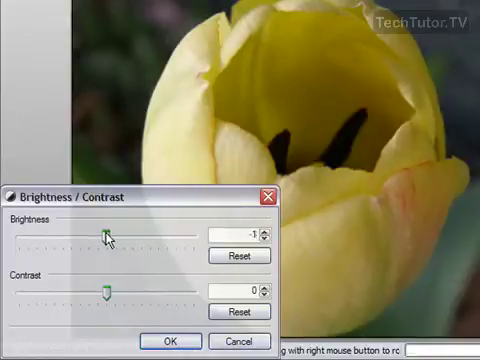
left_click_drag(108, 232, 89, 232)
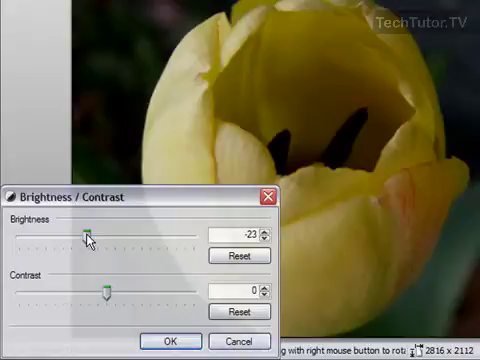
left_click_drag(88, 234, 115, 234)
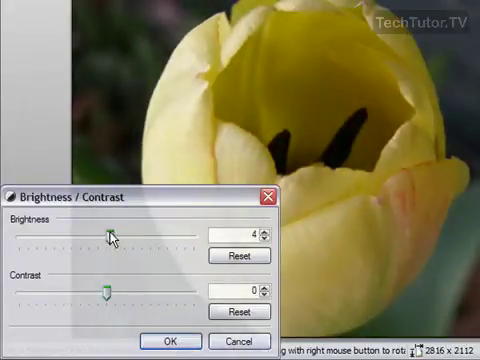
left_click_drag(108, 231, 118, 231)
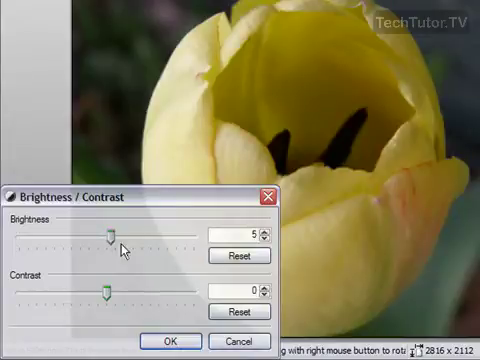
left_click_drag(102, 290, 110, 290)
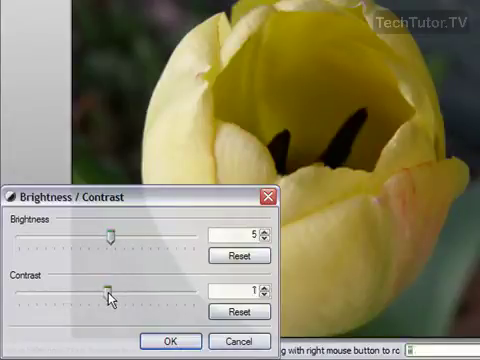
Step: Raise contrast to around 30 and compare slightly higher values
left_click_drag(103, 289, 135, 289)
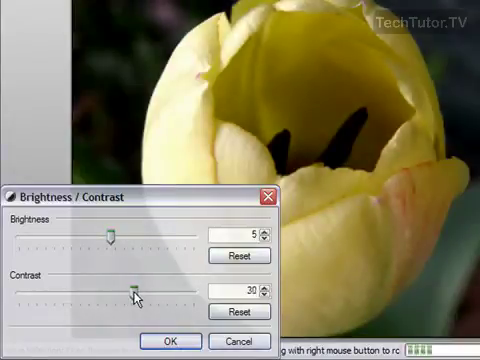
left_click_drag(130, 290, 140, 290)
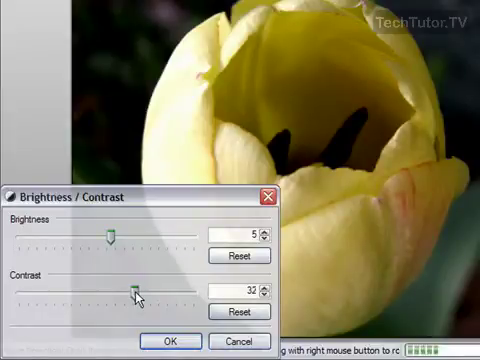
left_click_drag(135, 288, 143, 288)
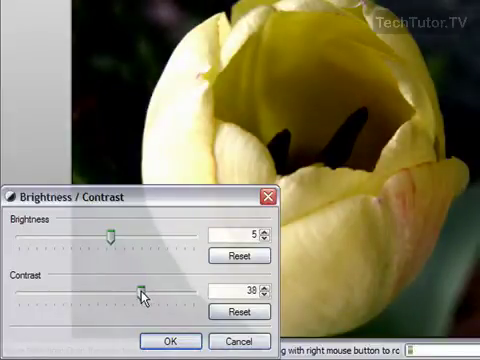
left_click_drag(145, 289, 137, 289)
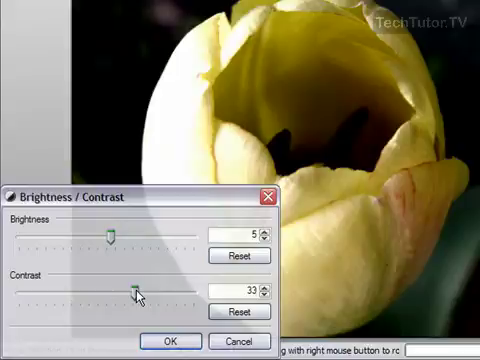
Step: Sweep contrast below zero, then bring it back up and settle near 29
left_click_drag(138, 290, 88, 290)
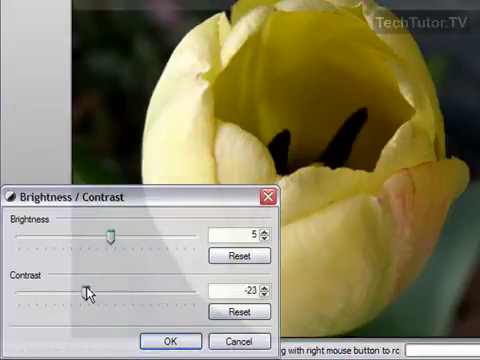
left_click_drag(88, 291, 70, 291)
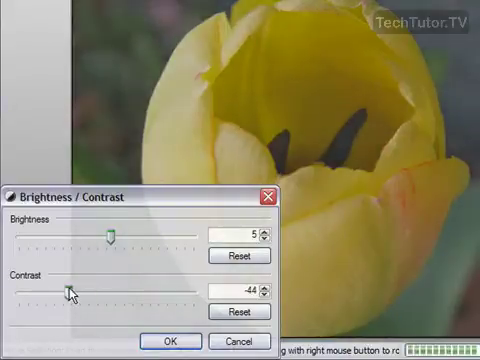
left_click_drag(70, 290, 80, 290)
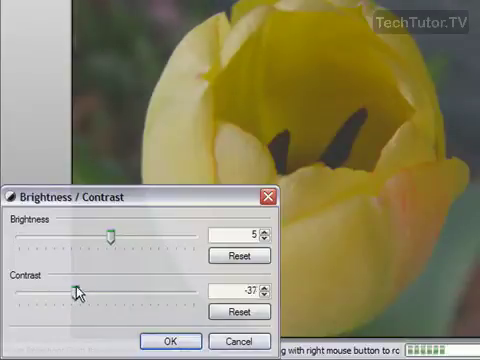
left_click_drag(78, 290, 128, 290)
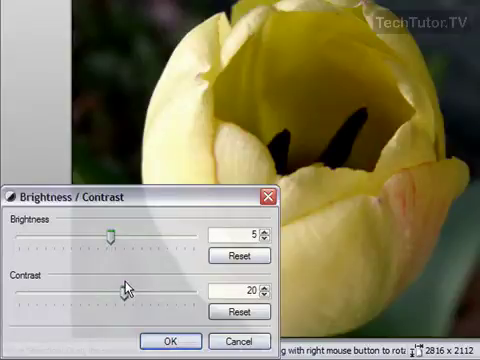
left_click_drag(118, 288, 130, 288)
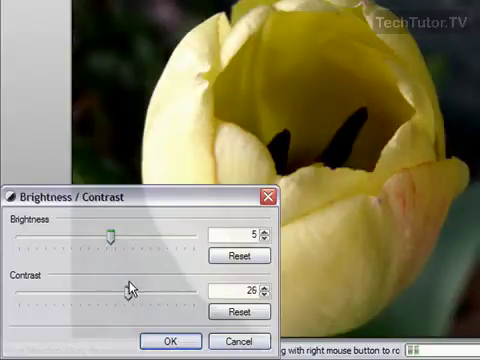
left_click_drag(120, 287, 138, 287)
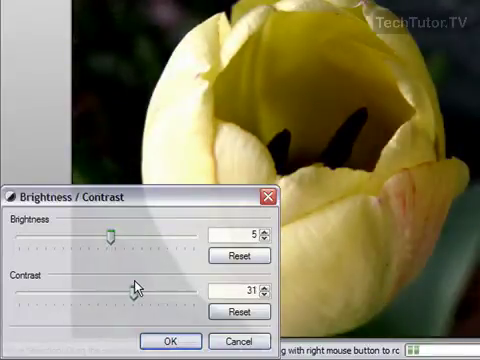
left_click_drag(145, 289, 130, 289)
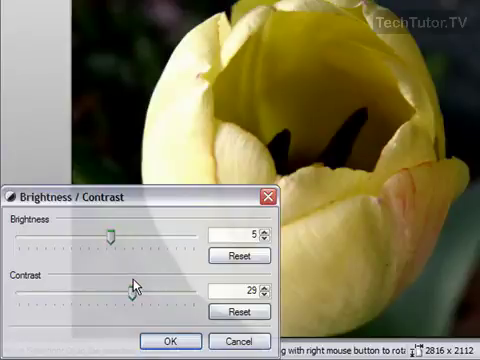